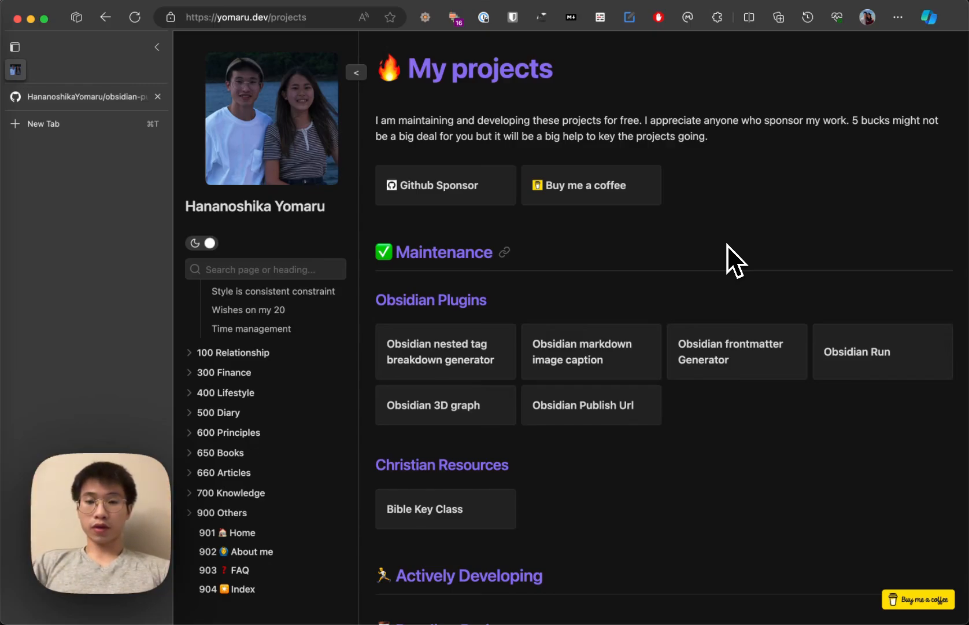
Follow the Obsidian Publish Url card to its GitHub repository showing release 1.0.6.
{"action": "scroll", "scroll_direction": "down", "scroll_amount": 3}
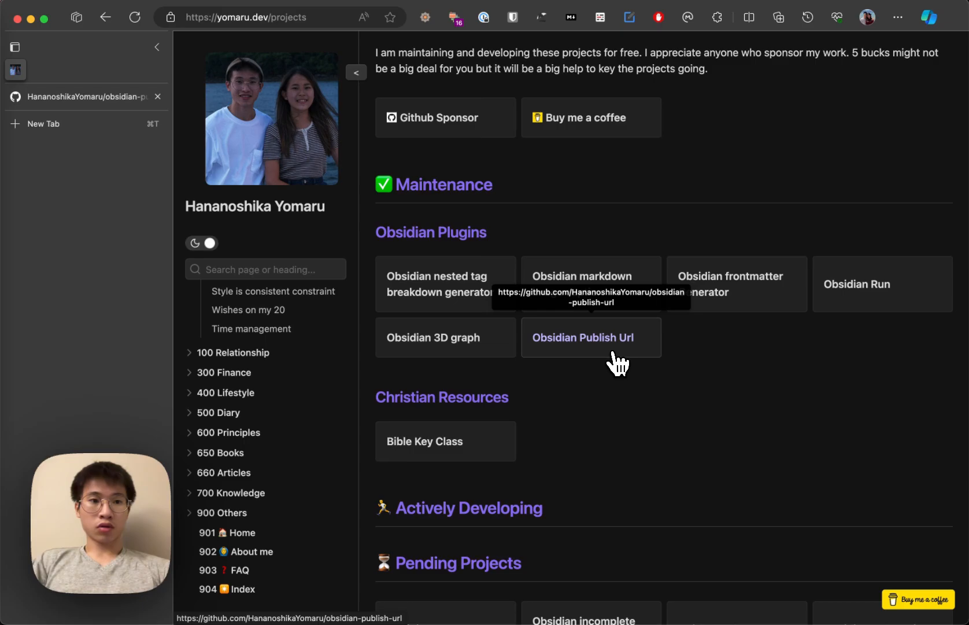
{"action": "left_click", "coordinate": [590, 337]}
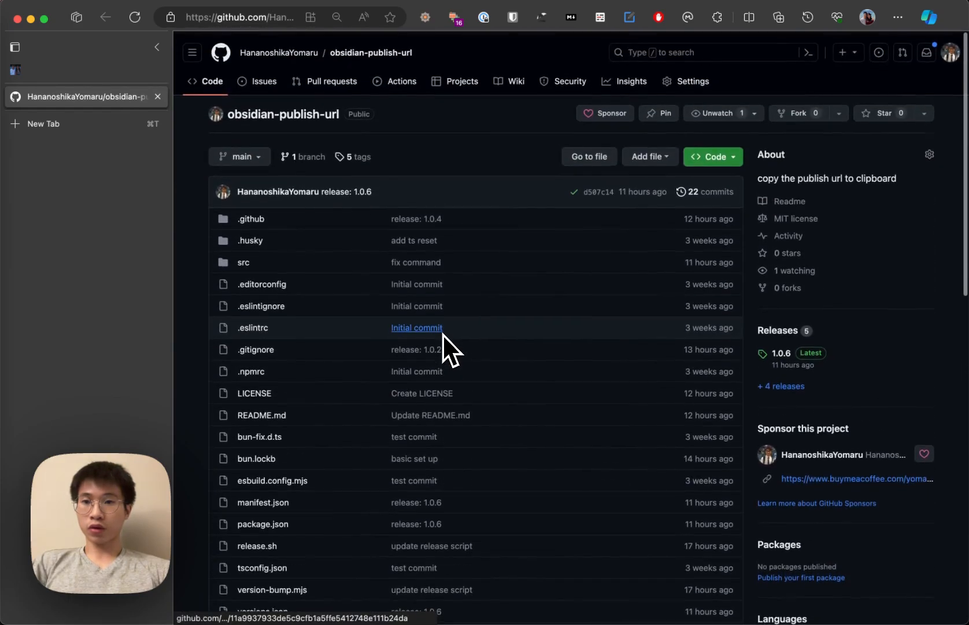
{"action": "scroll", "scroll_direction": "down", "scroll_amount": 3}
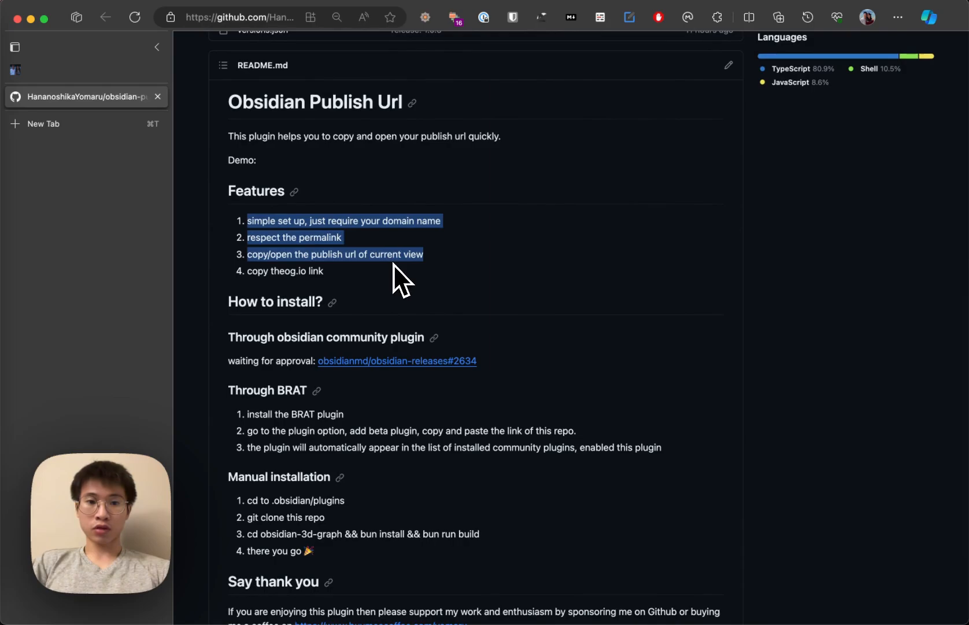
{"action": "mouse_move", "coordinate": [439, 285]}
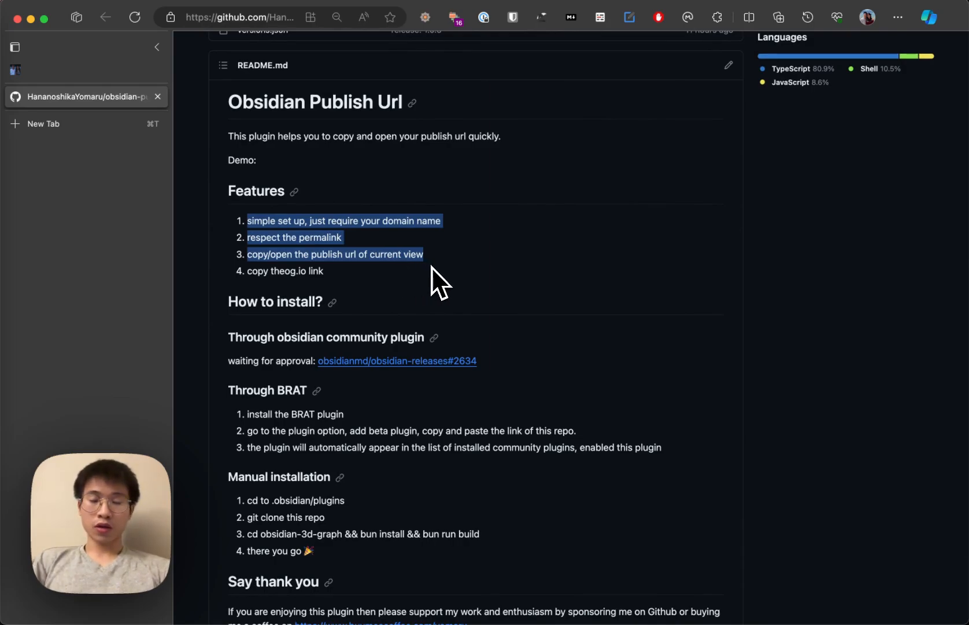
{"action": "mouse_move", "coordinate": [350, 280]}
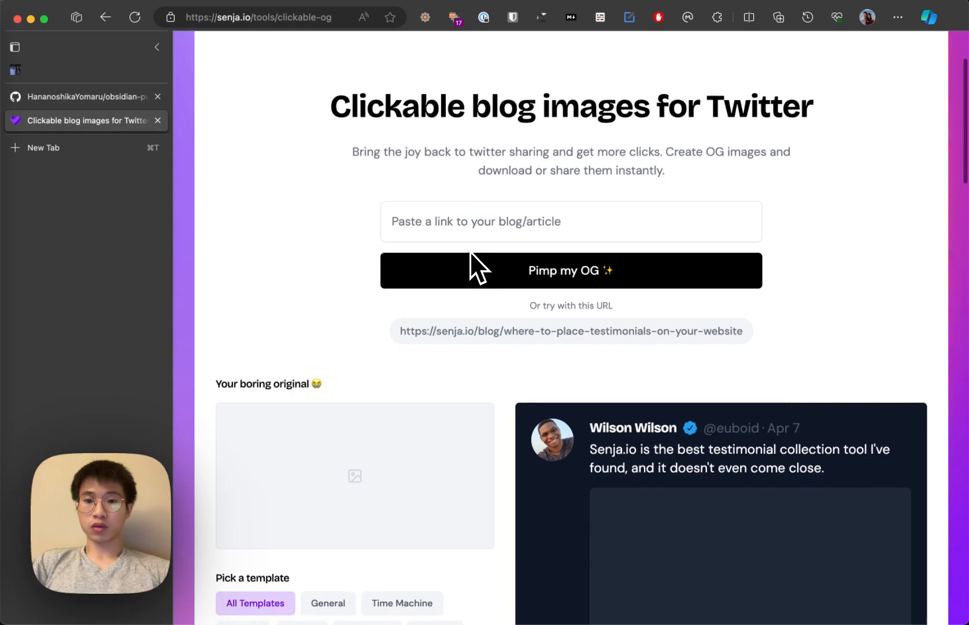
Generate the OG preview for the sample senja.io testimonials article and browse the template gallery.
{"action": "scroll", "scroll_direction": "down", "scroll_amount": 3}
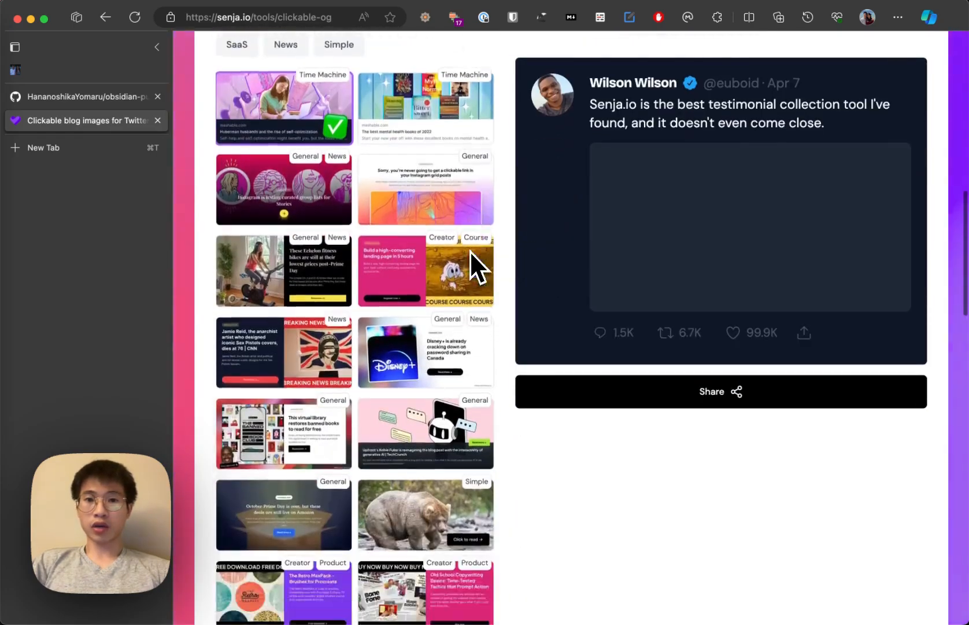
{"action": "scroll", "scroll_direction": "down", "scroll_amount": 3}
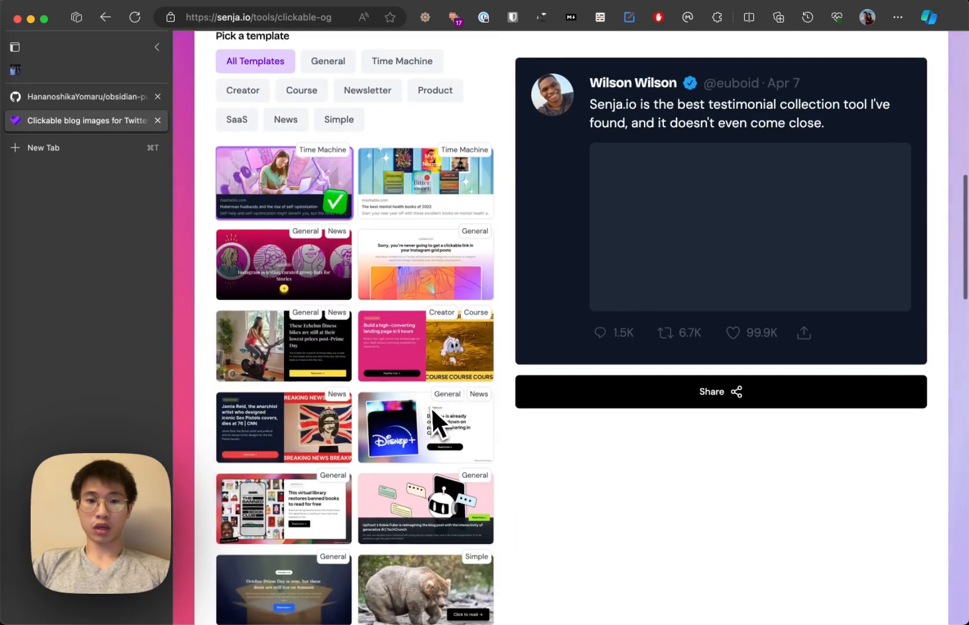
{"action": "scroll", "scroll_direction": "up", "scroll_amount": 3}
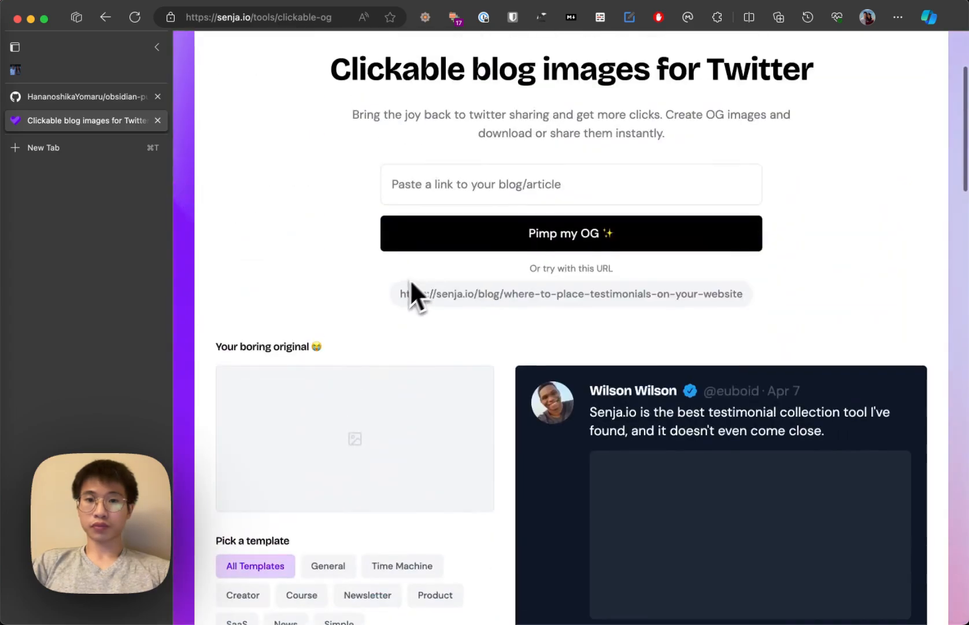
{"action": "mouse_move", "coordinate": [498, 369]}
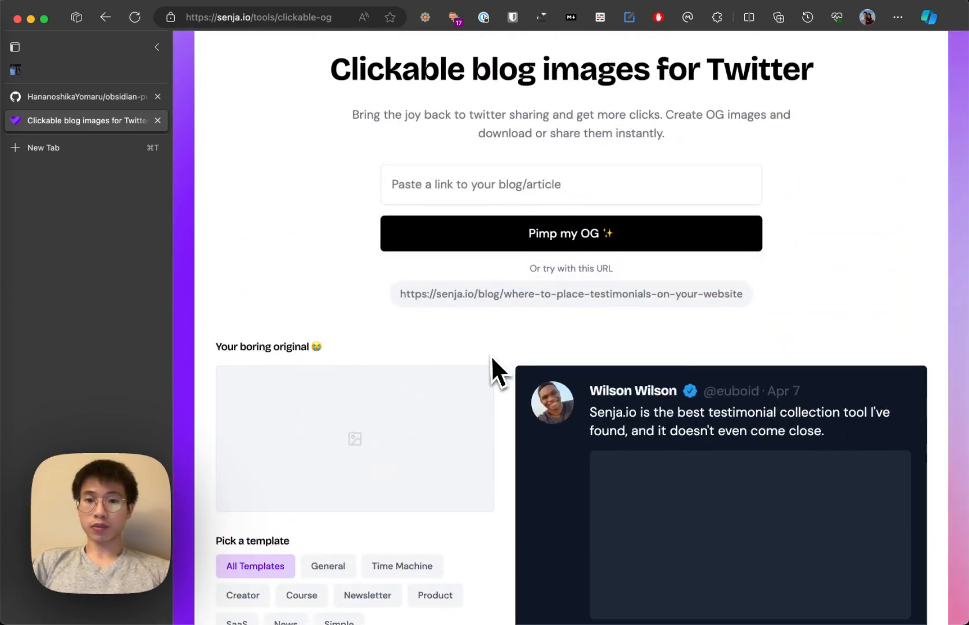
{"action": "scroll", "scroll_direction": "down", "scroll_amount": 3}
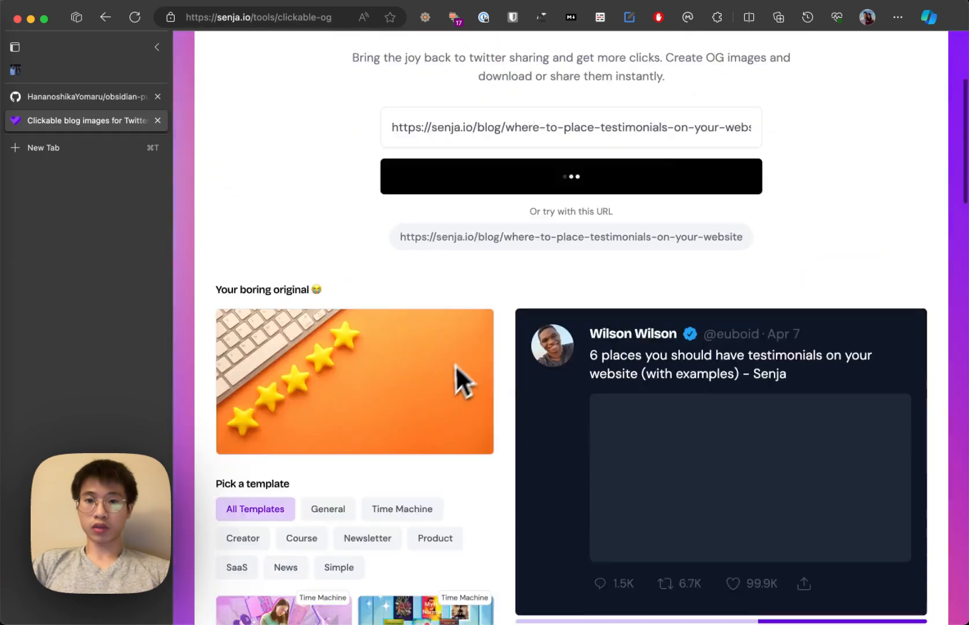
{"action": "scroll", "scroll_direction": "down", "scroll_amount": 3}
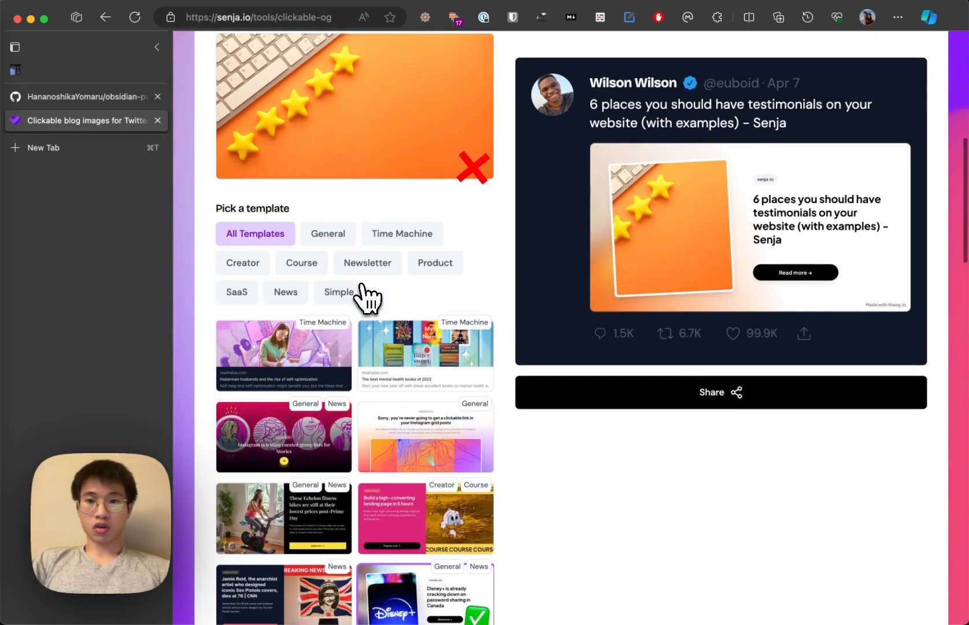
{"action": "scroll", "scroll_direction": "down", "scroll_amount": 3}
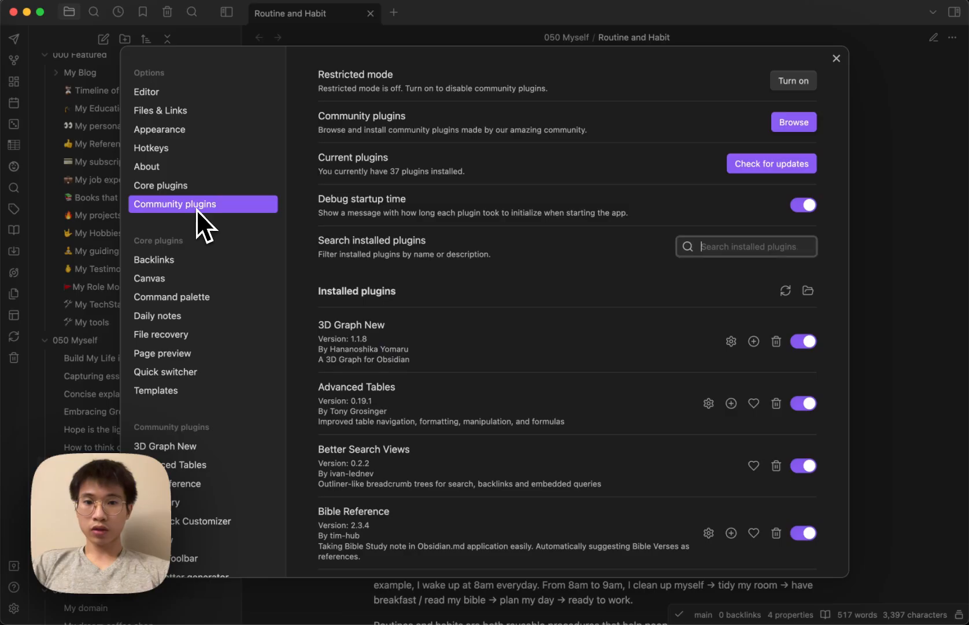
{"action": "left_click", "coordinate": [793, 122]}
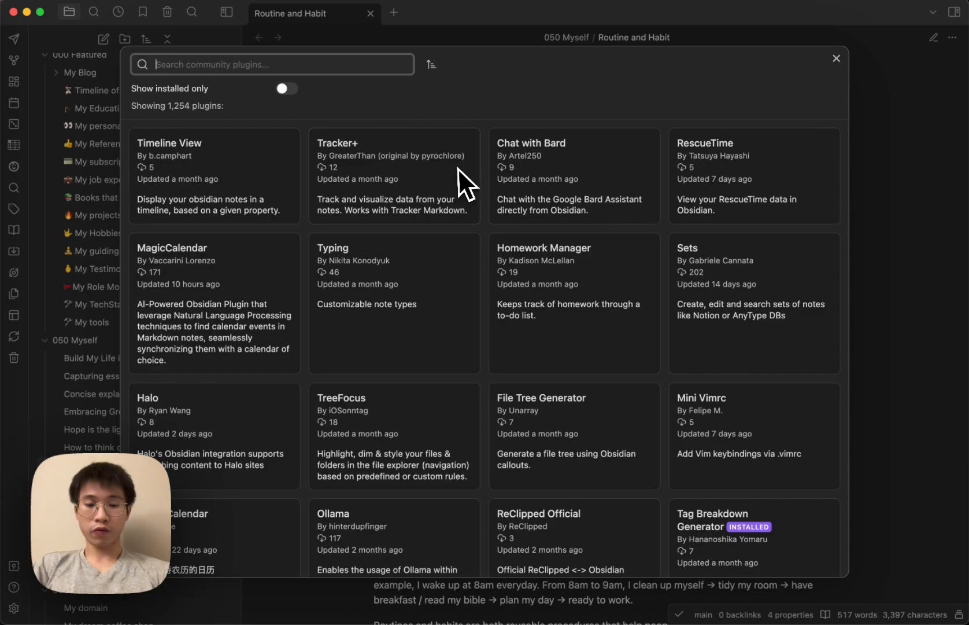
{"action": "type", "text": "BRAT"}
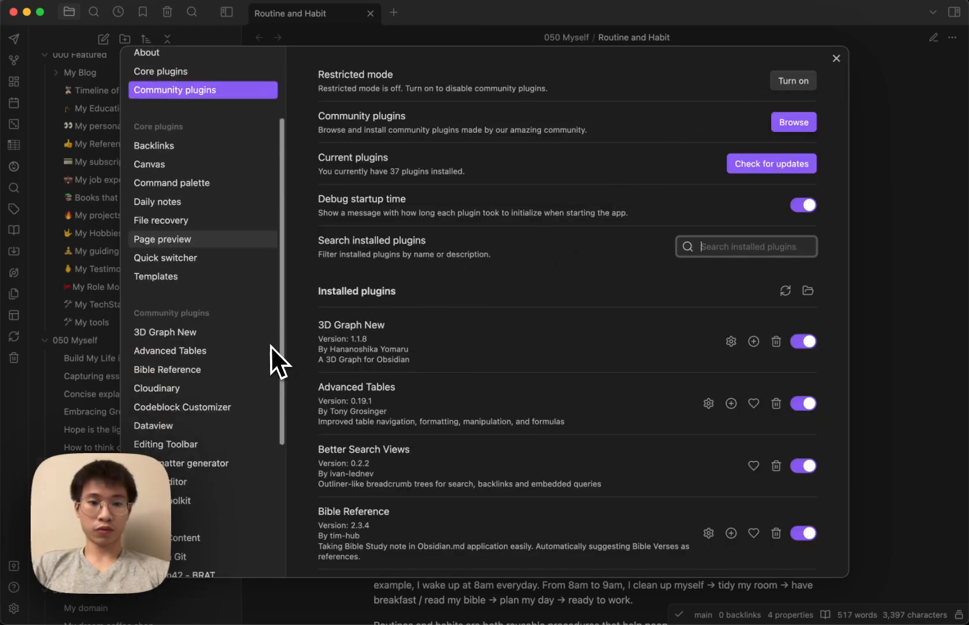
{"action": "scroll", "scroll_direction": "down", "scroll_amount": 3}
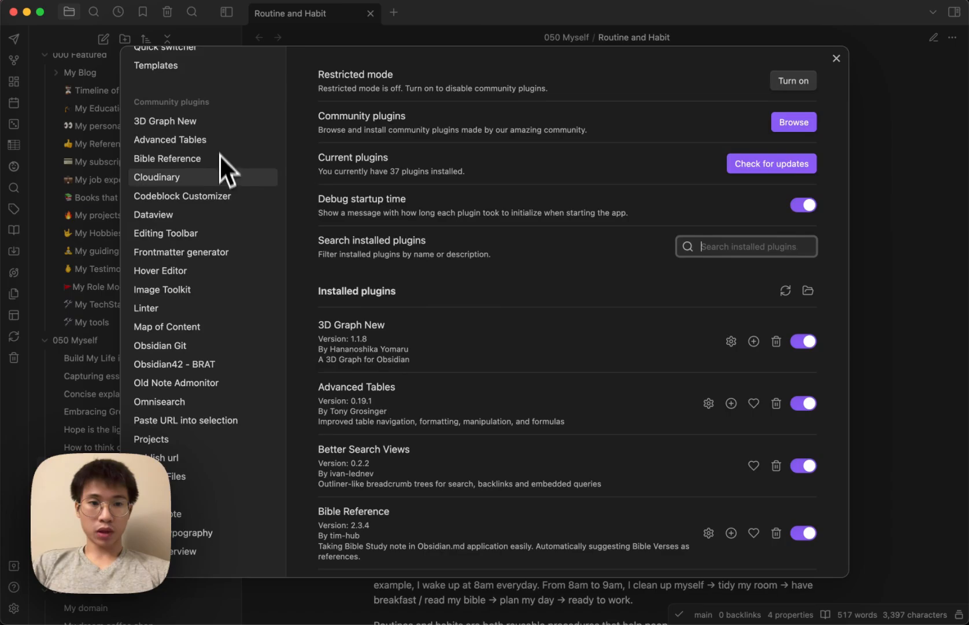
View BRAT's Beta Plugin List with six HananoshikaYomaru plugins including obsidian-publish-url.
{"action": "left_click", "coordinate": [174, 363]}
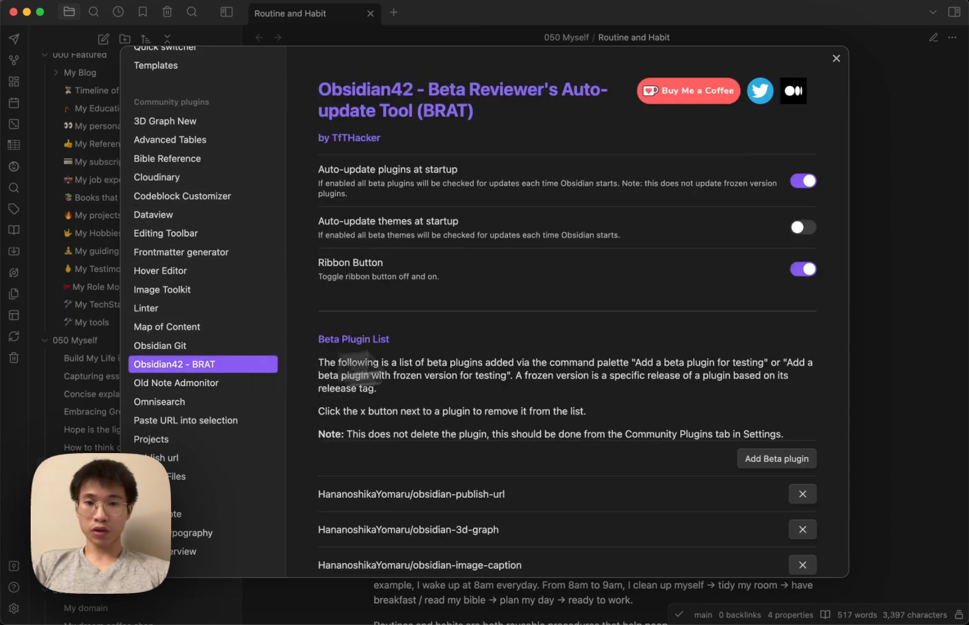
{"action": "scroll", "scroll_direction": "down", "scroll_amount": 3}
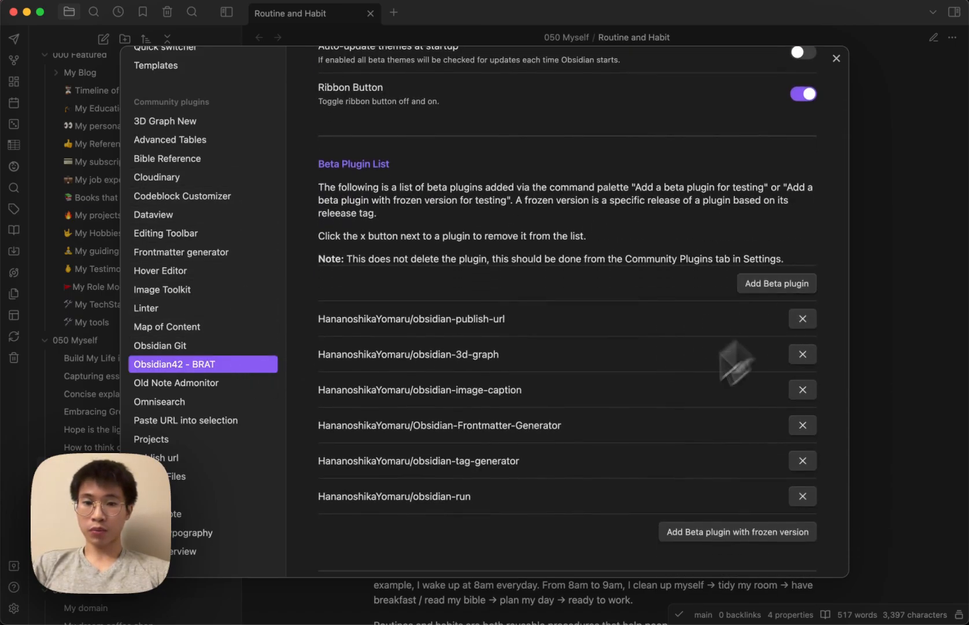
{"action": "scroll", "scroll_direction": "down", "scroll_amount": 3}
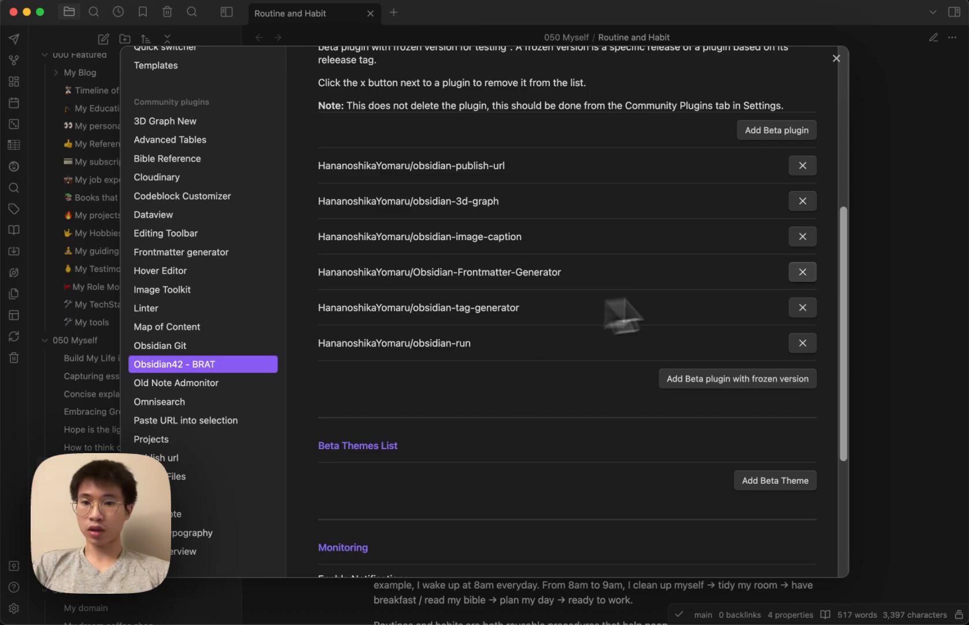
{"action": "mouse_move", "coordinate": [520, 331]}
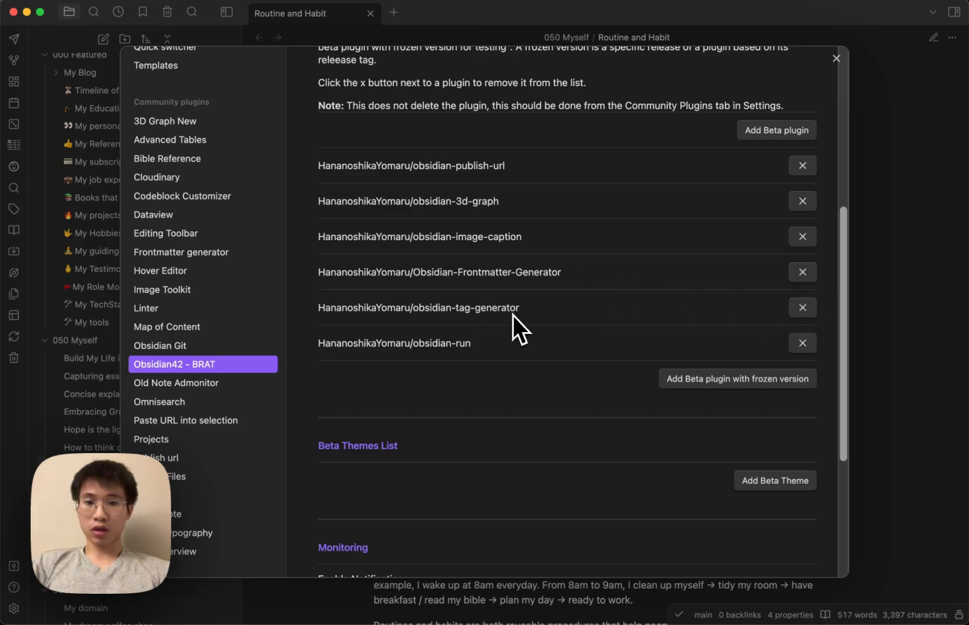
{"action": "mouse_move", "coordinate": [507, 334]}
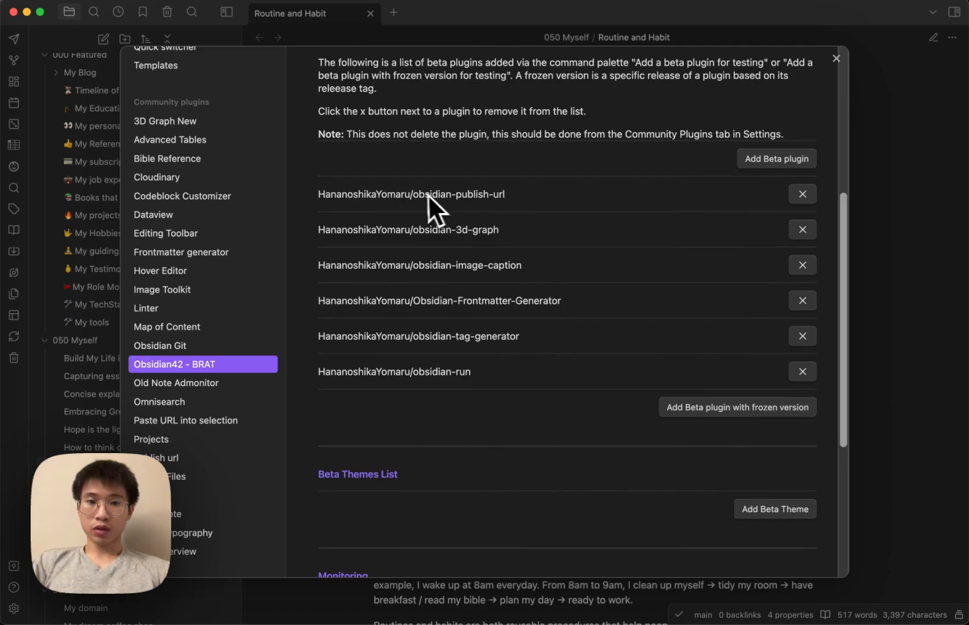
{"action": "mouse_move", "coordinate": [438, 222]}
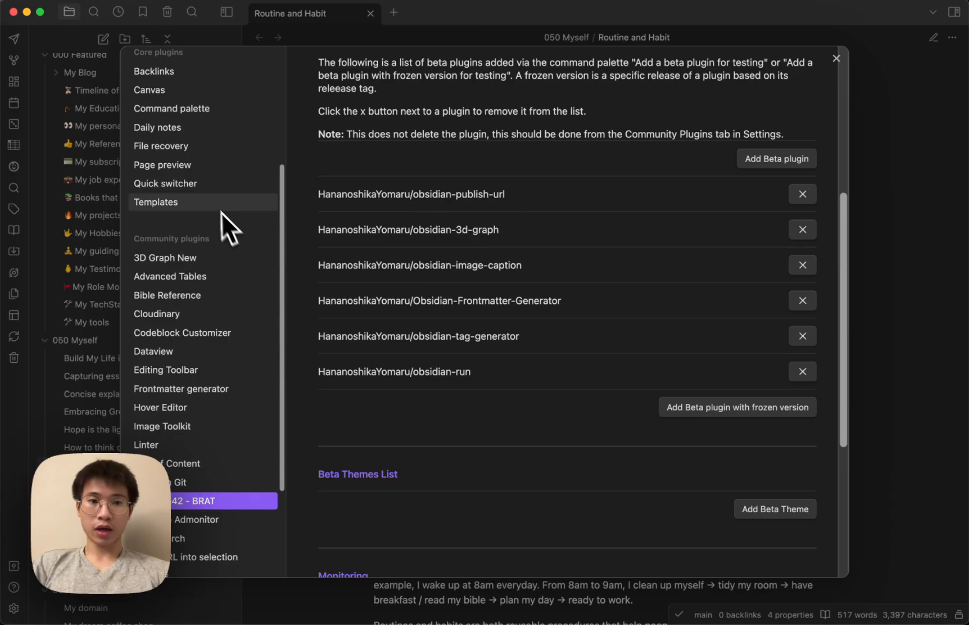
Show the community plugins list where Publish url 1.0.6 is installed and enabled.
{"action": "left_click", "coordinate": [175, 204]}
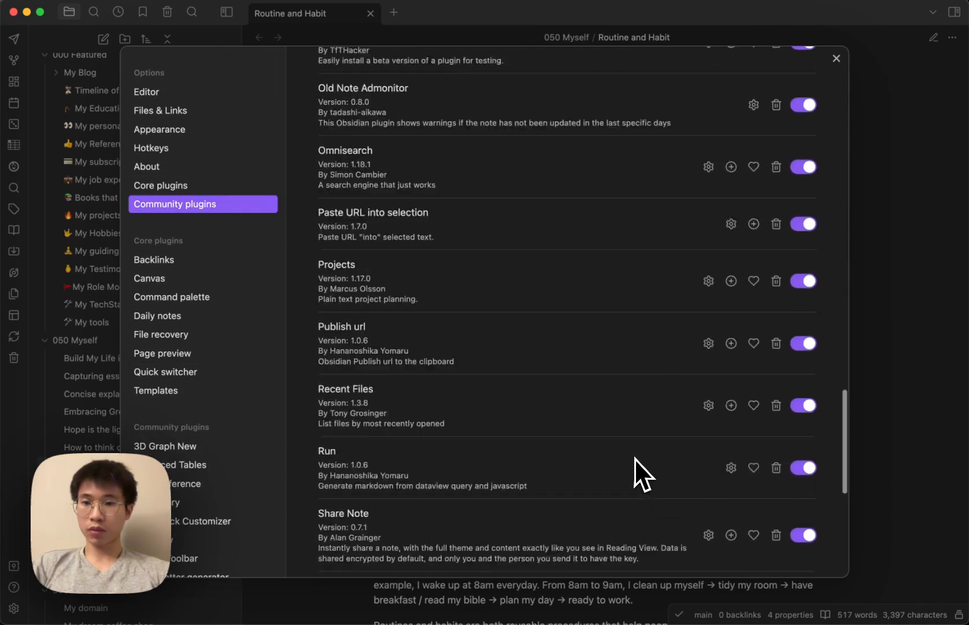
{"action": "scroll", "scroll_direction": "down", "scroll_amount": 3}
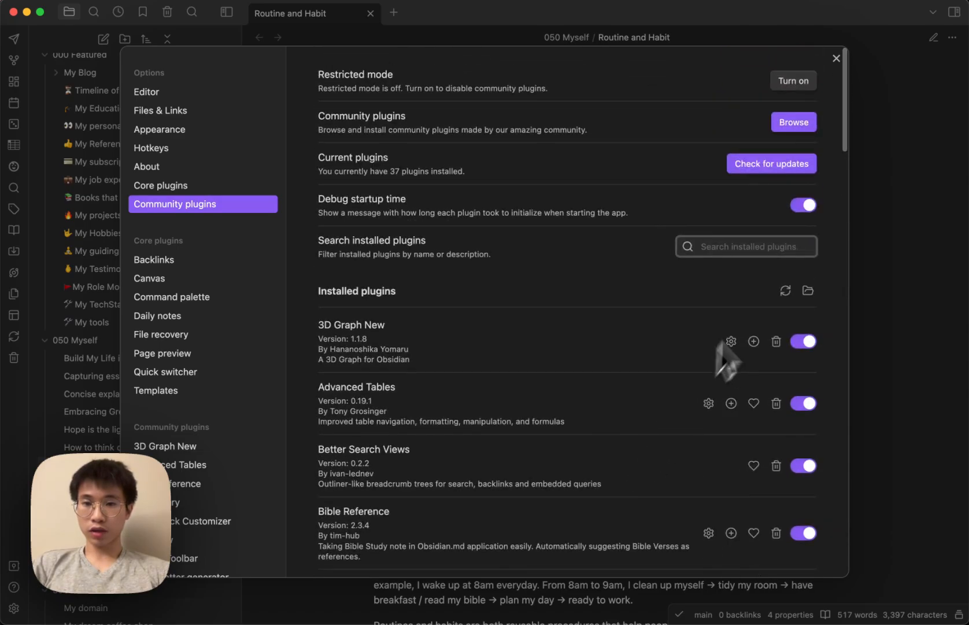
{"action": "mouse_move", "coordinate": [782, 285]}
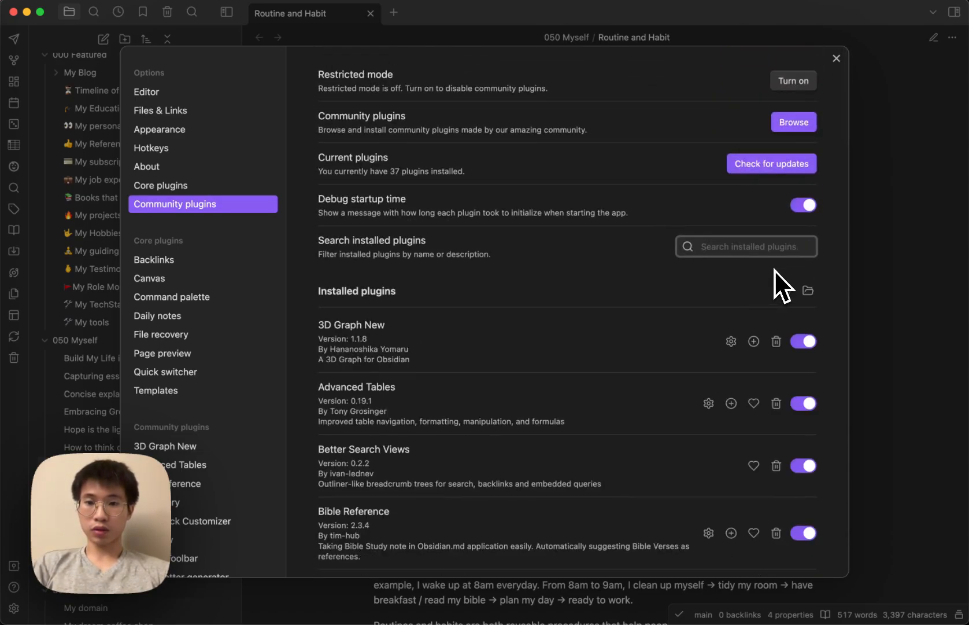
Search installed plugins for 'pub' and bring up Publish url's settings with domain yomaru.dev.
{"action": "type", "text": "pub"}
{"action": "type", "text": "setti"}
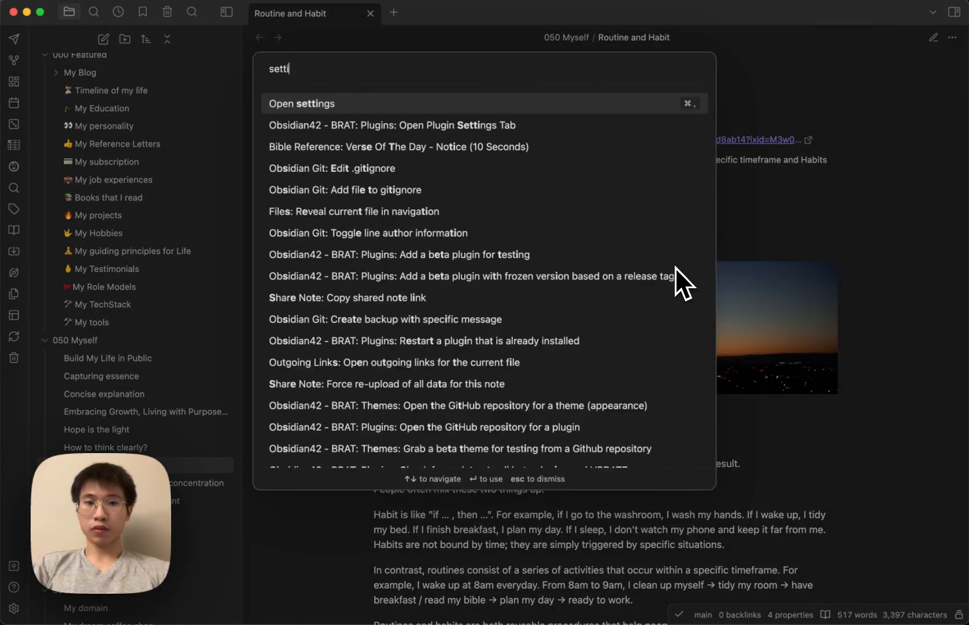
{"action": "left_click", "coordinate": [302, 103]}
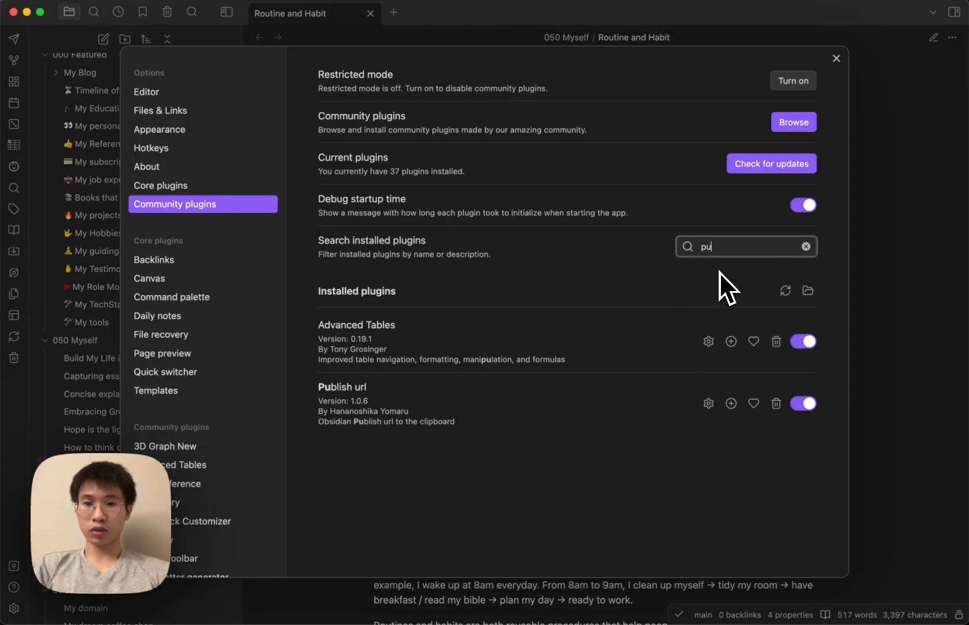
{"action": "left_click", "coordinate": [708, 403]}
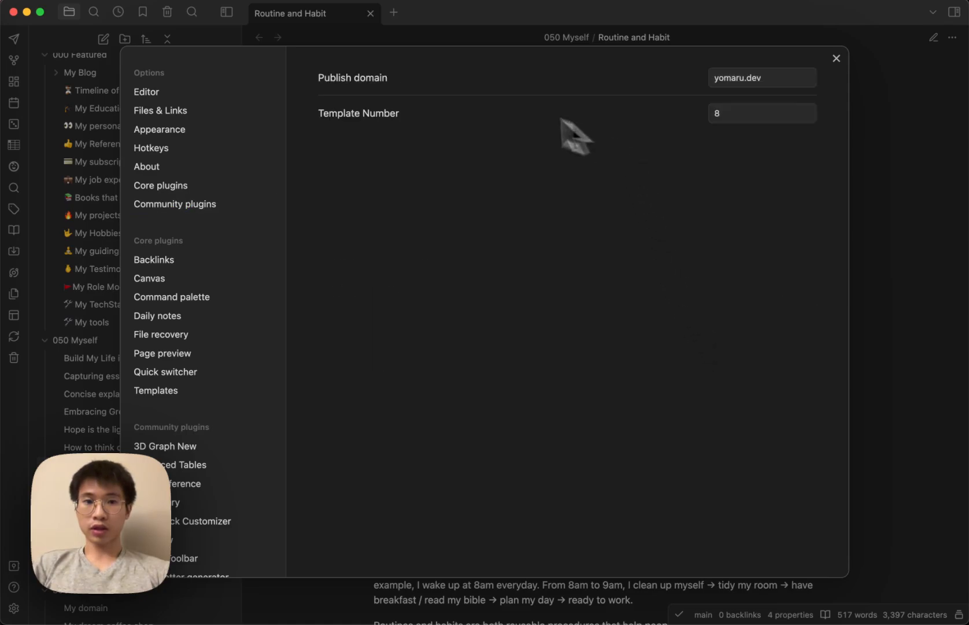
{"action": "mouse_move", "coordinate": [587, 127]}
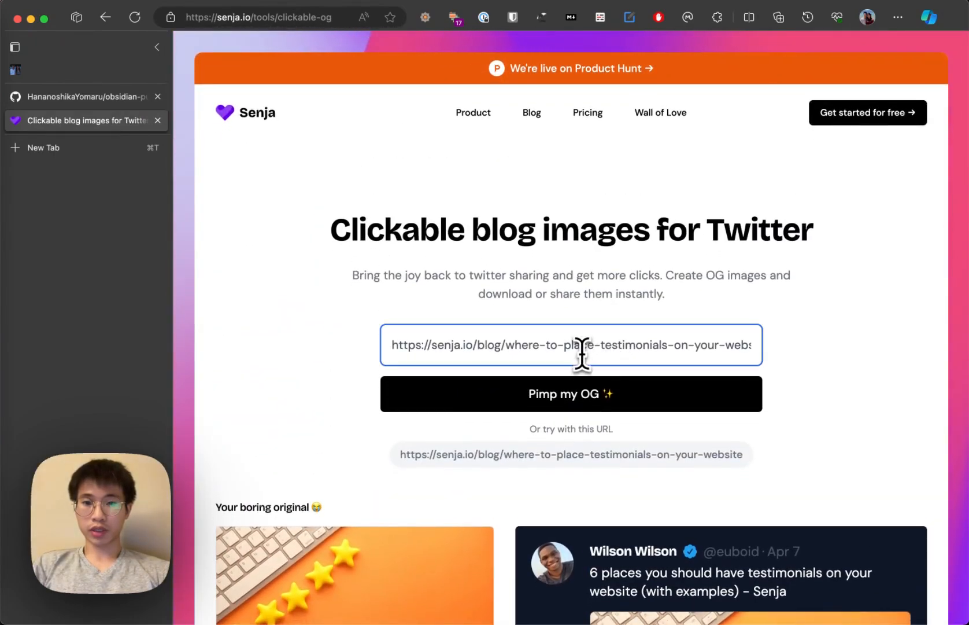
Pick an OG template, copy its theog.io share link and read template number 2 from it.
{"action": "left_click", "coordinate": [570, 393]}
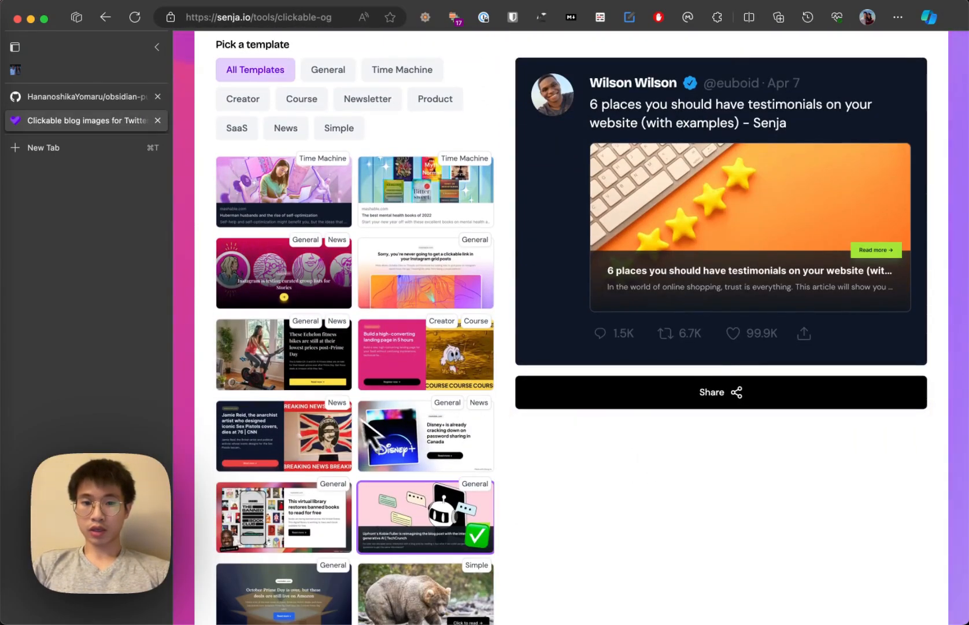
{"action": "left_click", "coordinate": [720, 391]}
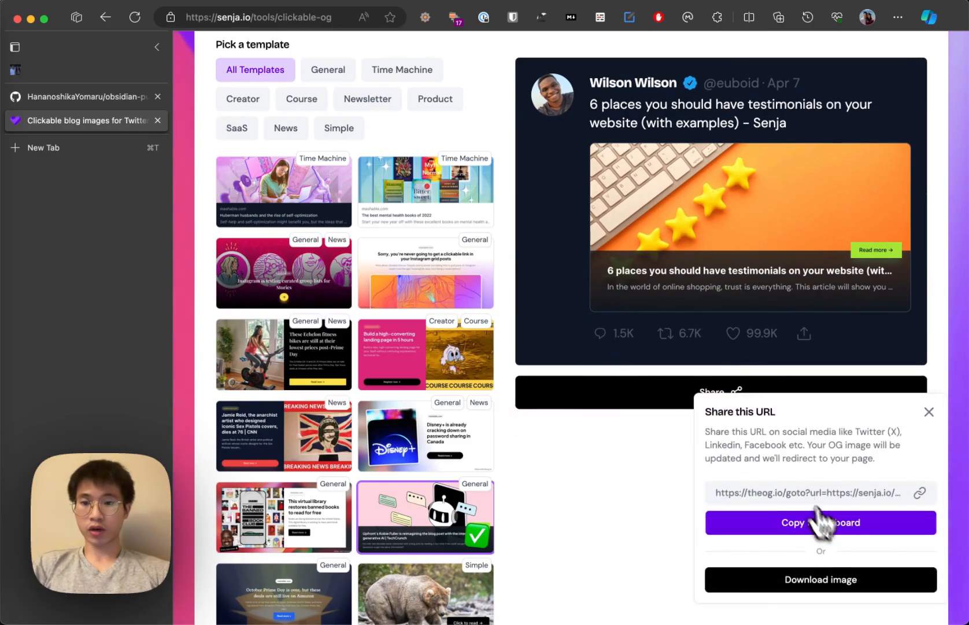
{"action": "left_click", "coordinate": [820, 522]}
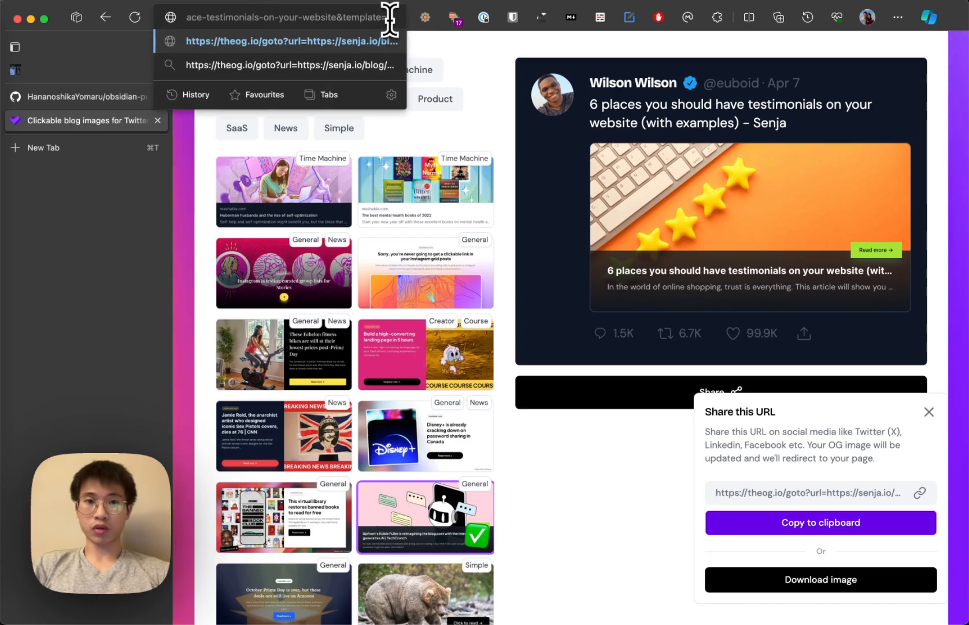
{"action": "type", "text": "2"}
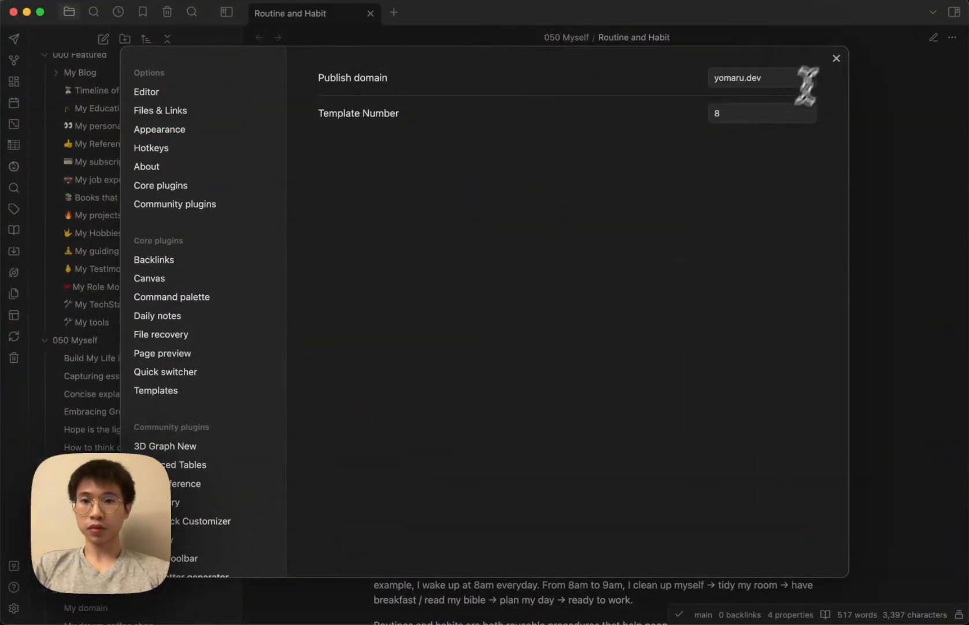
Set Template Number to 8 and close Settings, back to the Routine and Habit note.
{"action": "left_click", "coordinate": [761, 114]}
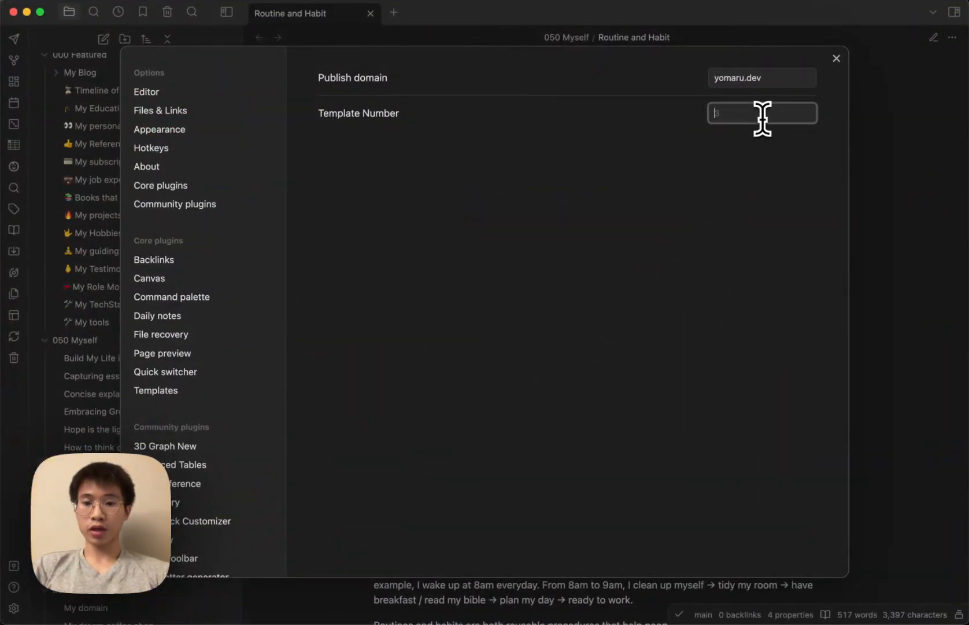
{"action": "type", "text": "8"}
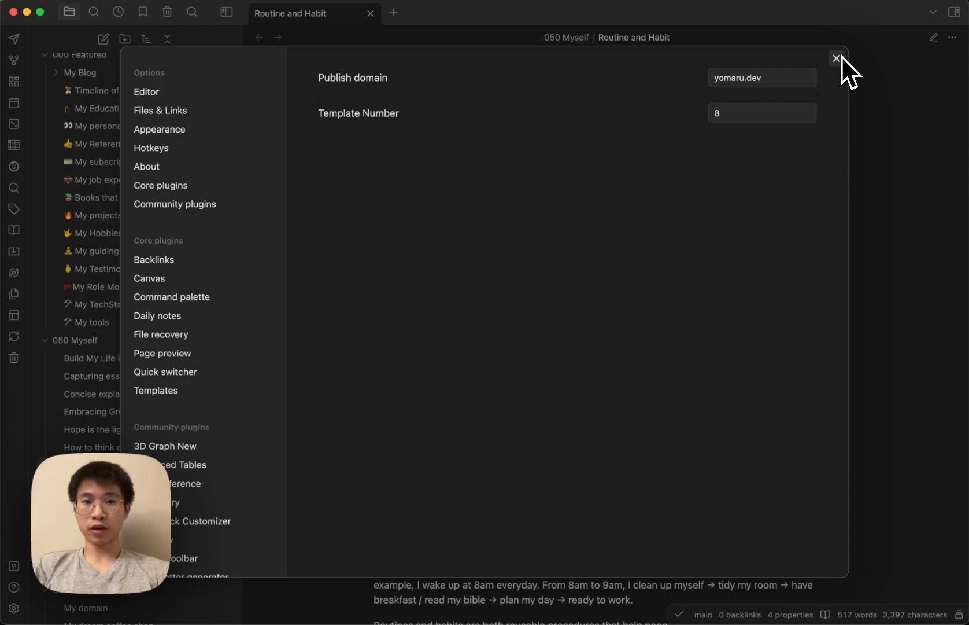
{"action": "left_click", "coordinate": [836, 58]}
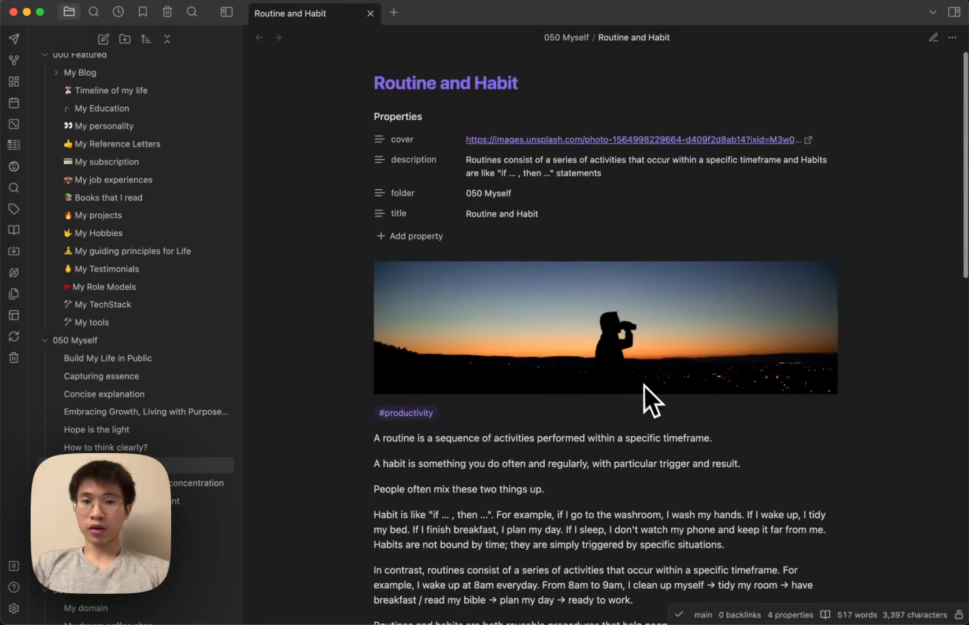
{"action": "mouse_move", "coordinate": [646, 500]}
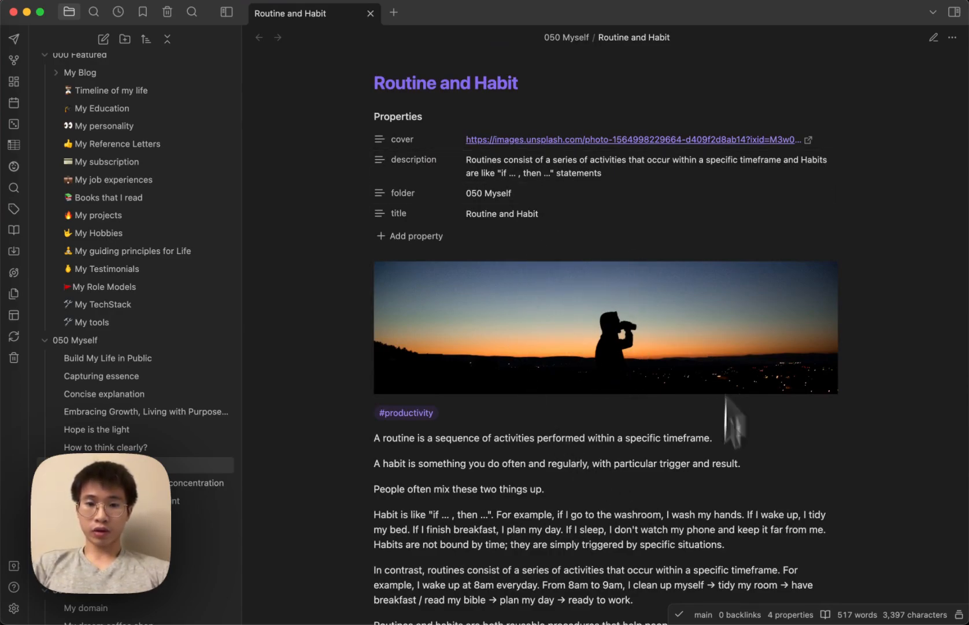
Run 'Publish url: Copy publish url' and load the Routine and Habit page on yomaru.dev.
{"action": "key", "text": "cmd+p"}
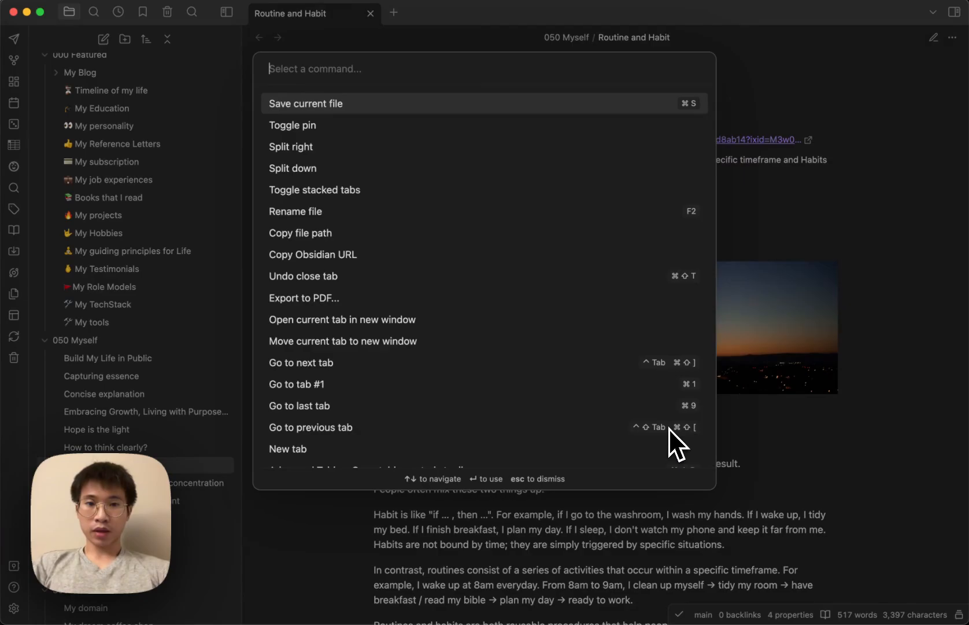
{"action": "type", "text": "publsi"}
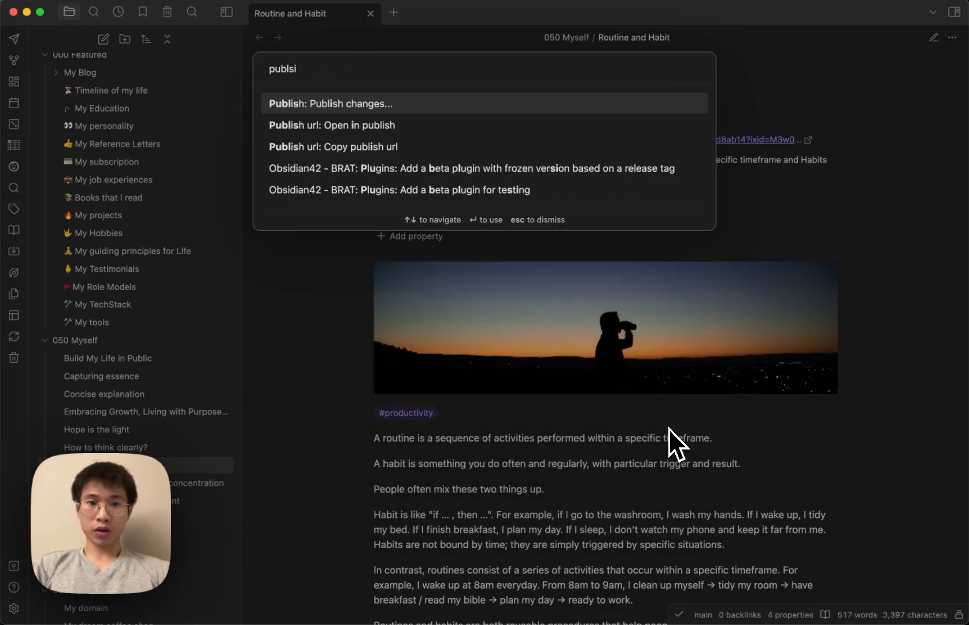
{"action": "type", "text": "publish cop"}
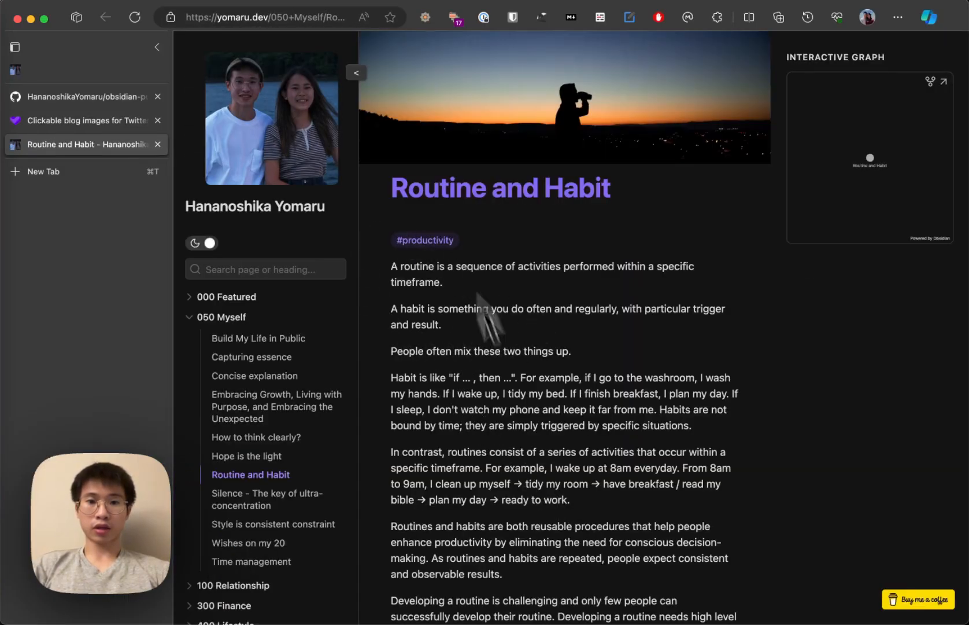
{"action": "scroll", "scroll_direction": "down", "scroll_amount": 3}
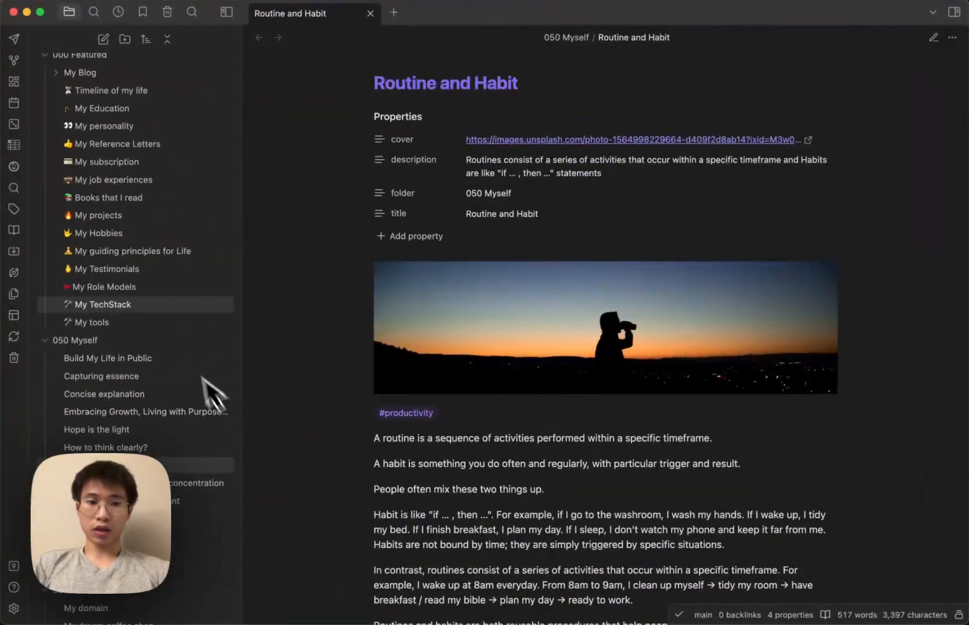
{"action": "left_click", "coordinate": [108, 198]}
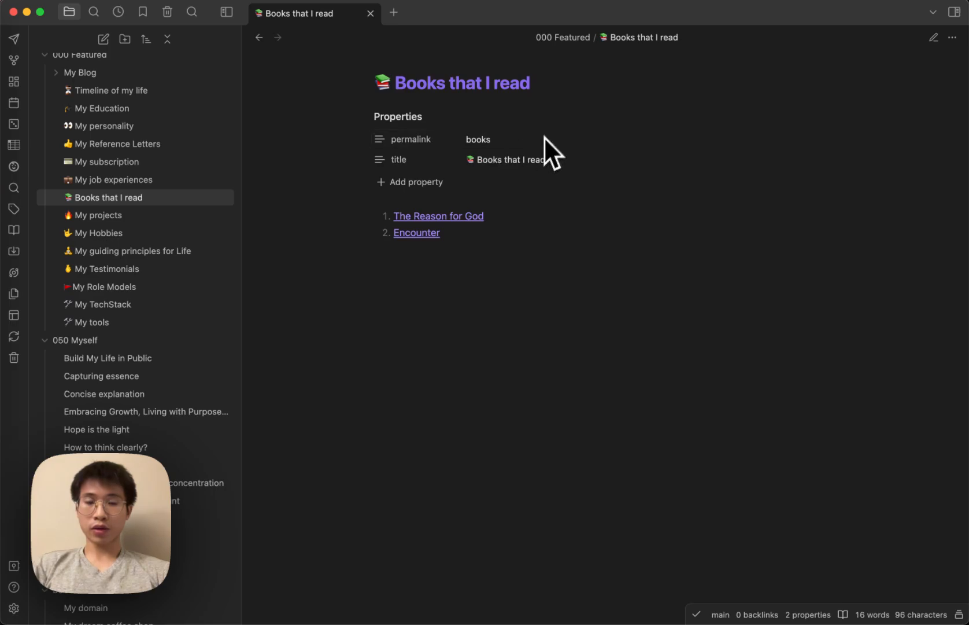
{"action": "key", "text": "cmd+p"}
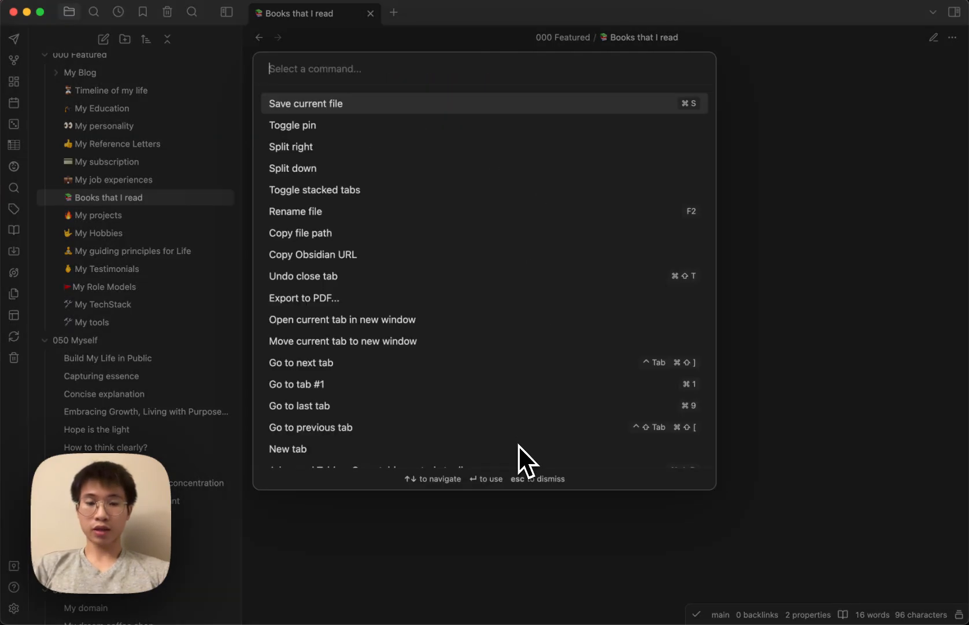
{"action": "type", "text": "publsih"}
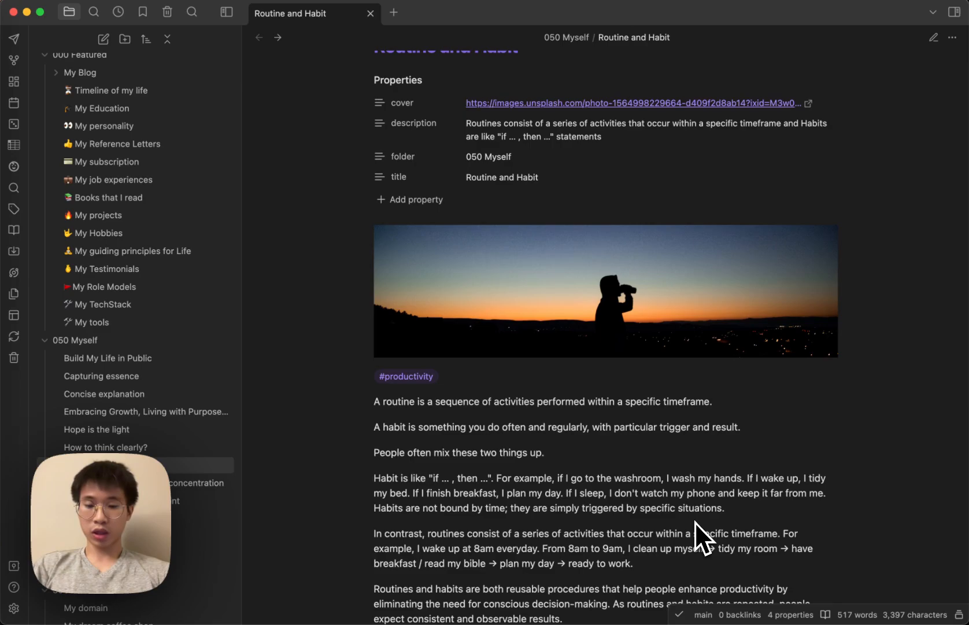
{"action": "mouse_move", "coordinate": [353, 144]}
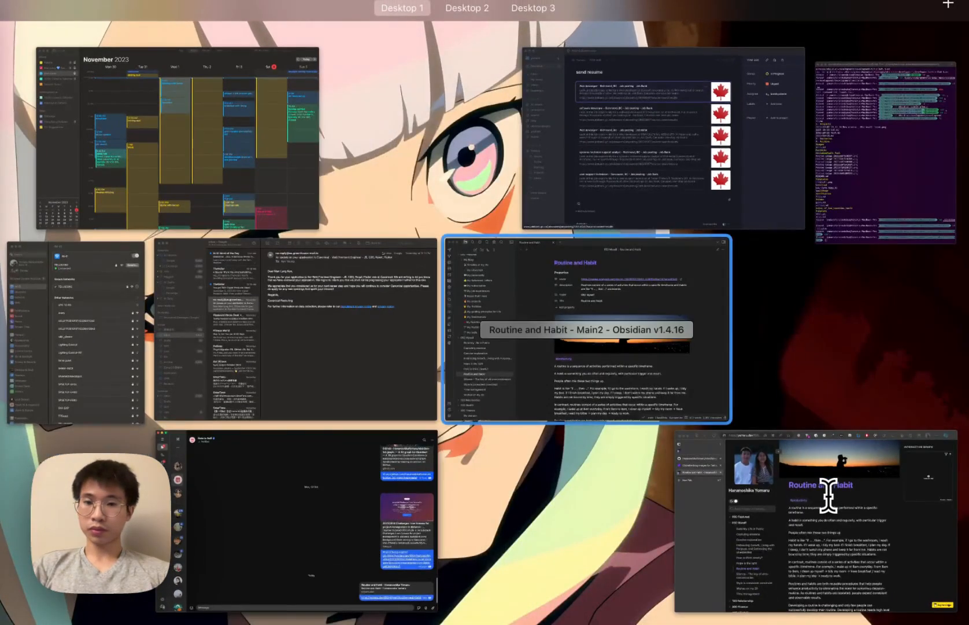
Review the testimonials preview's theog.io link with template 2, then return to the note.
{"action": "left_click", "coordinate": [585, 327]}
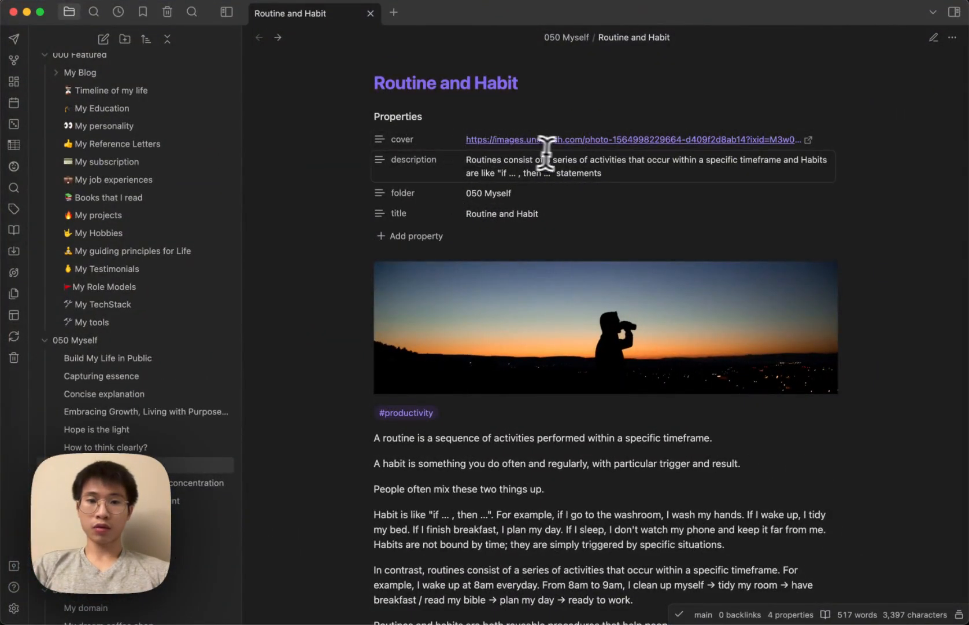
{"action": "mouse_move", "coordinate": [394, 139]}
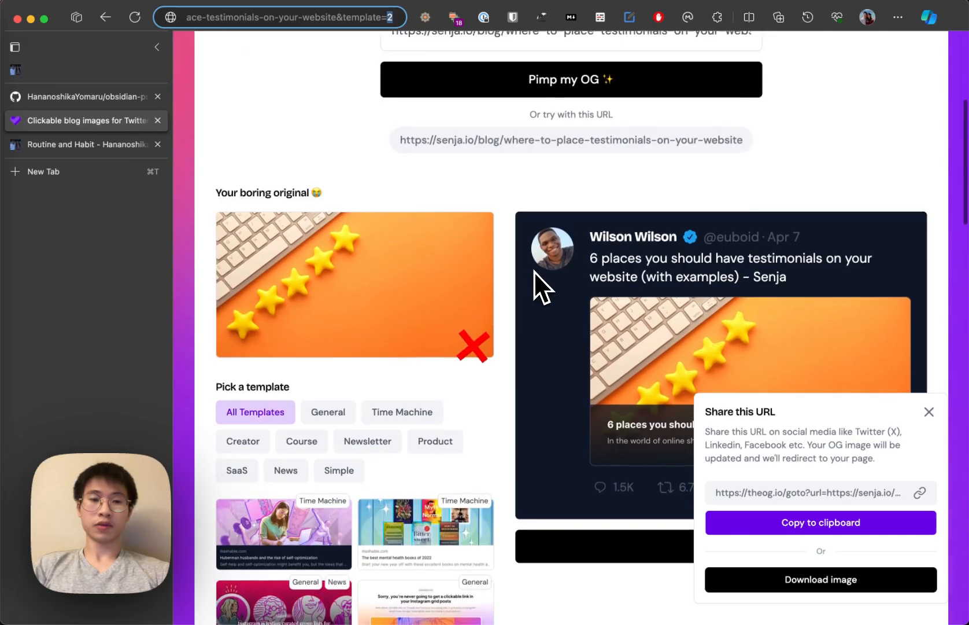
{"action": "key", "text": "F3"}
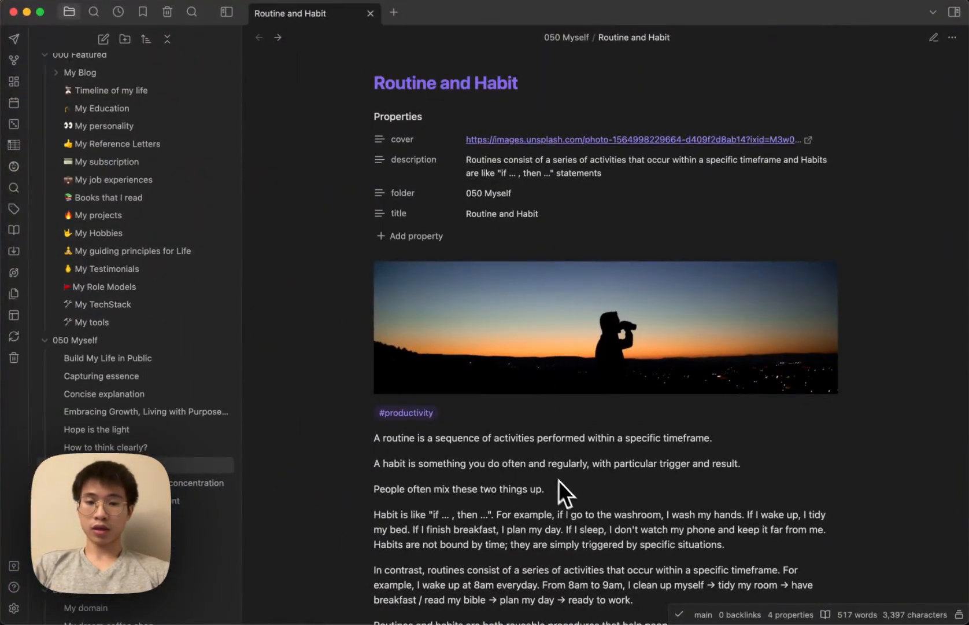
Copy the Routine and Habit publish link for sending to Signal's Note to Self with a template 8 preview.
{"action": "type", "text": "publs"}
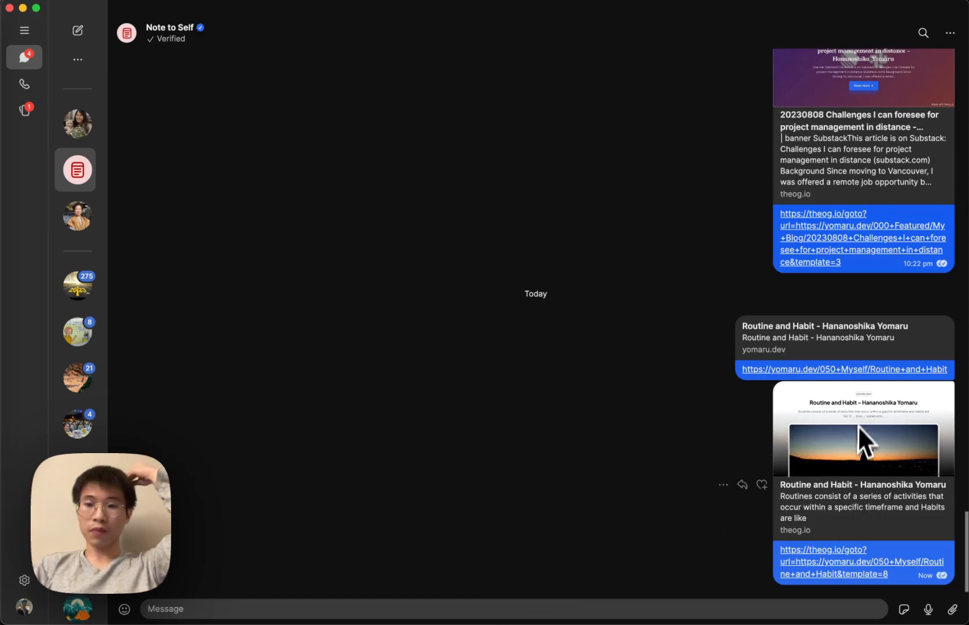
{"action": "mouse_move", "coordinate": [847, 460]}
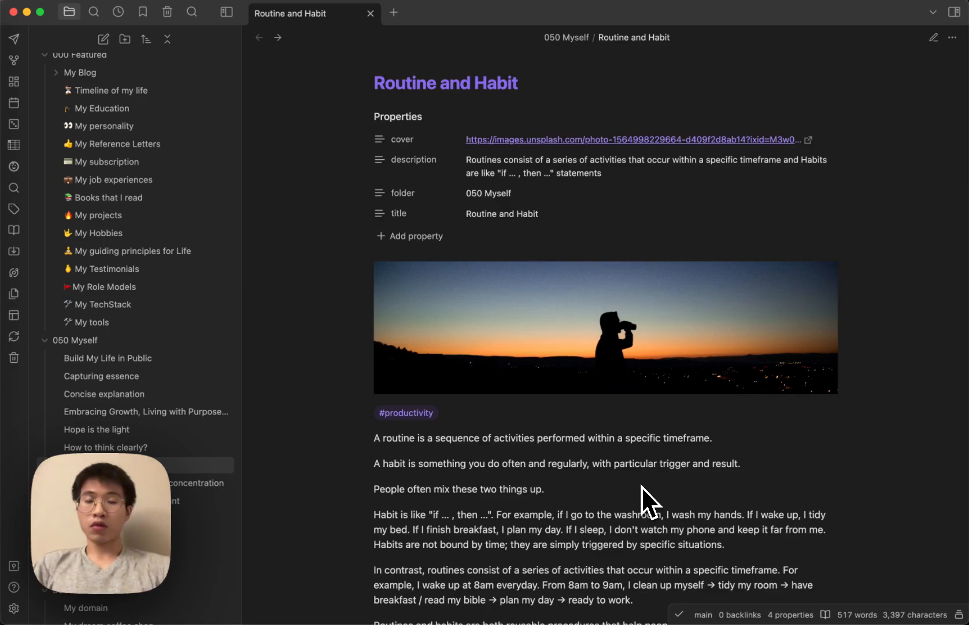
{"action": "mouse_move", "coordinate": [566, 498]}
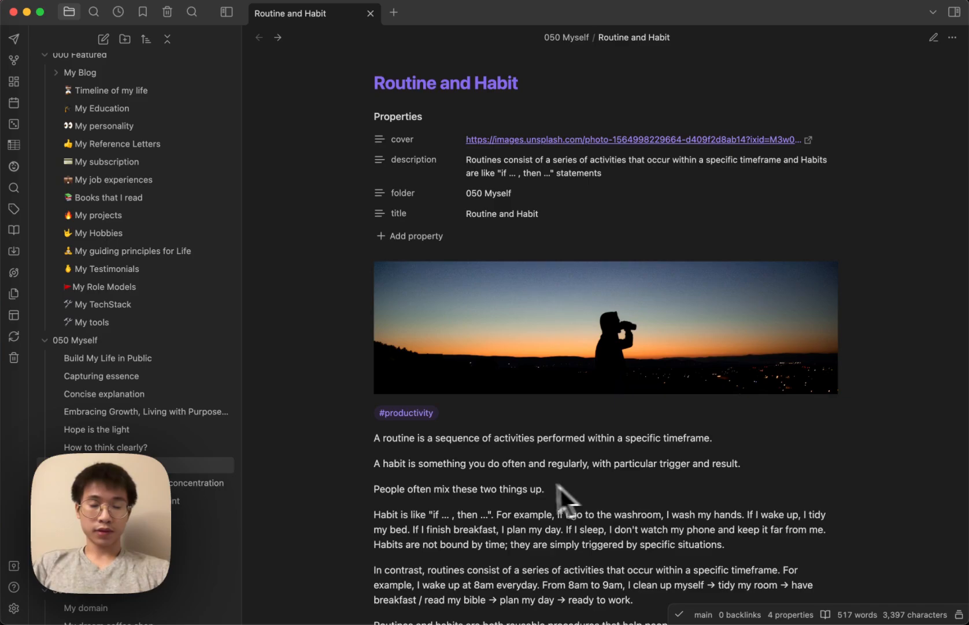